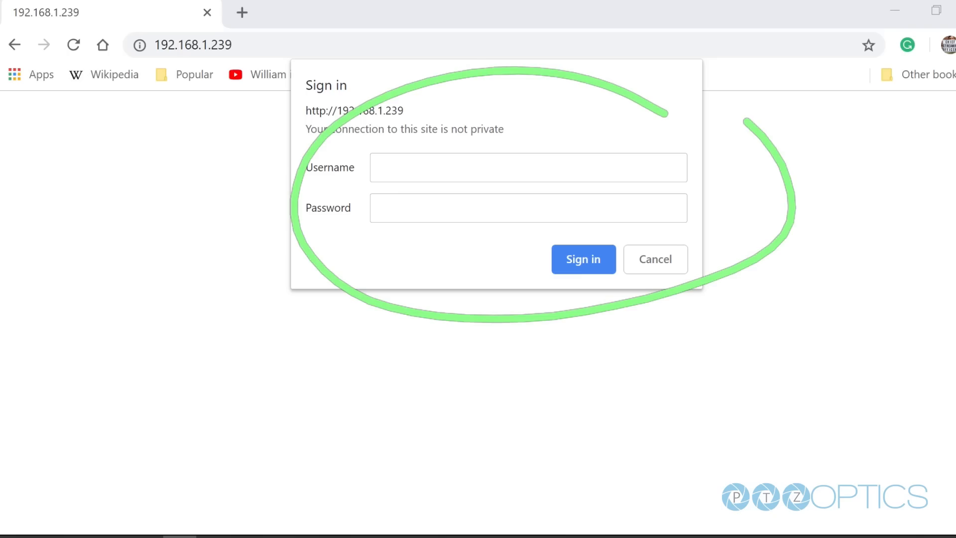
Sign in as admin, go to System > Network, and open the IP Configuration Type dropdown.
type(".admin")
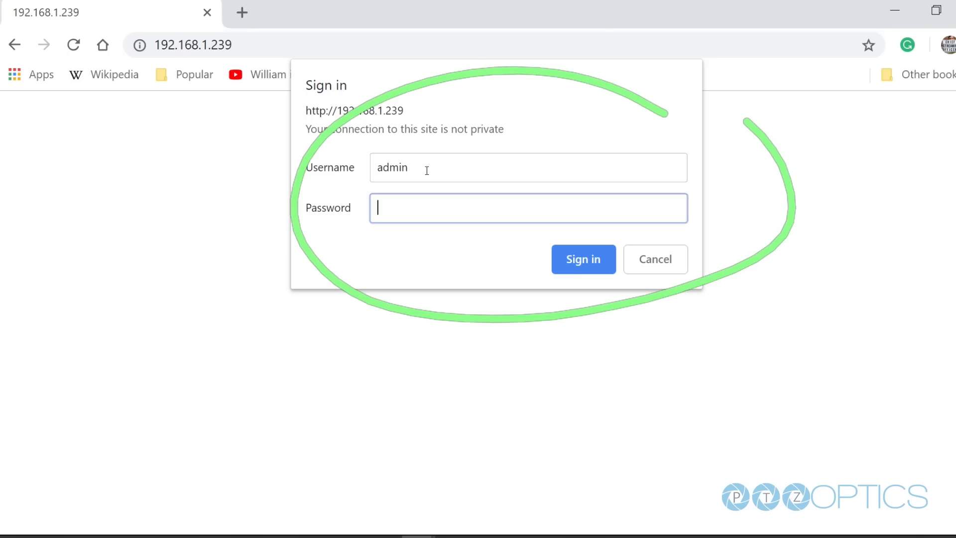
left_click(583, 259)
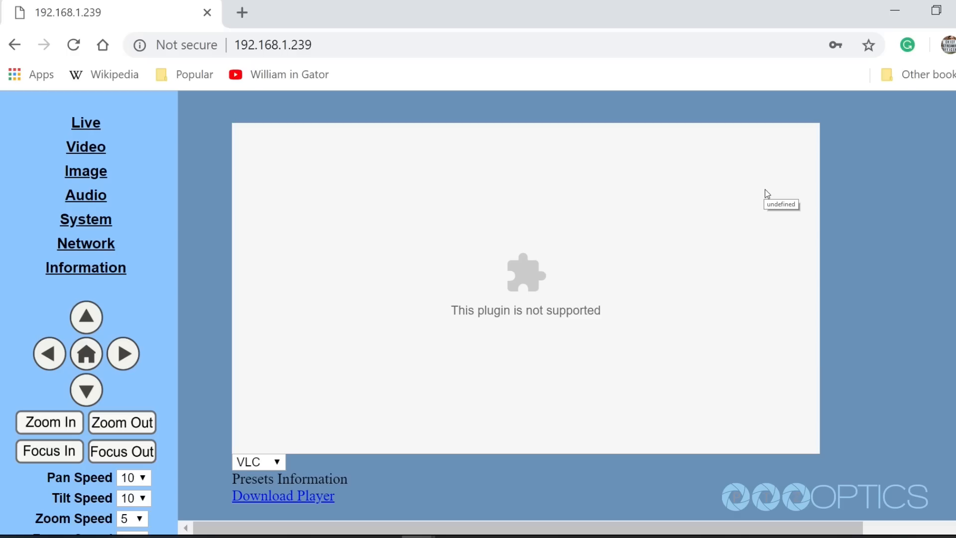
left_click(85, 219)
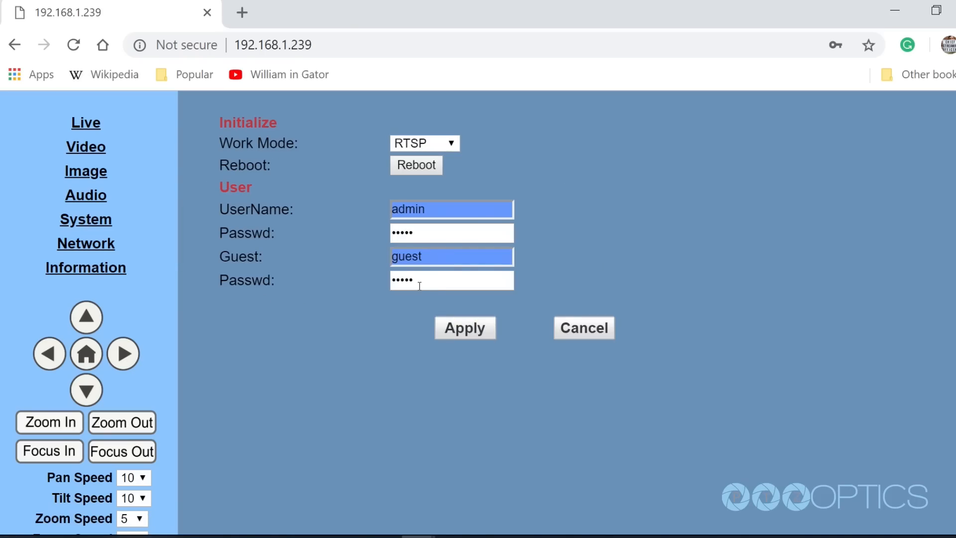
left_click(85, 243)
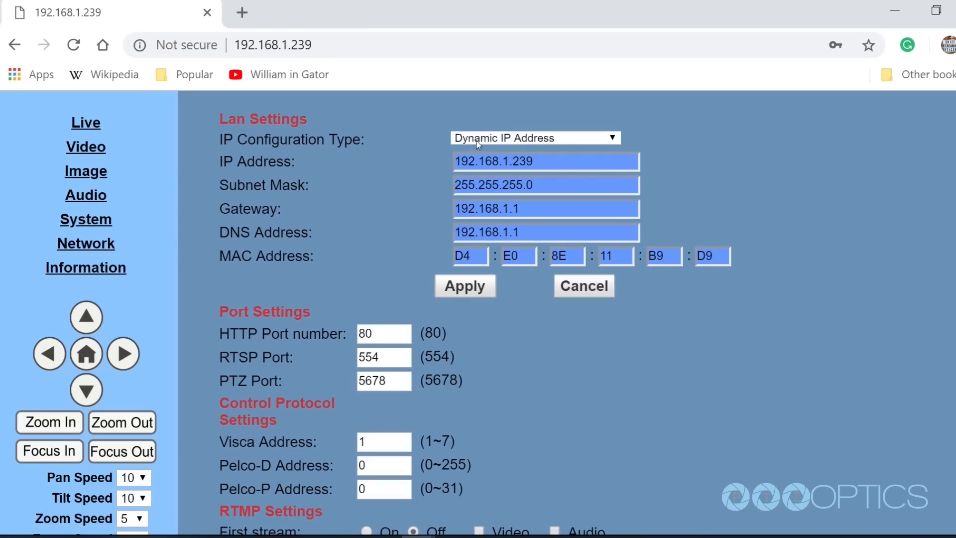
left_click(533, 138)
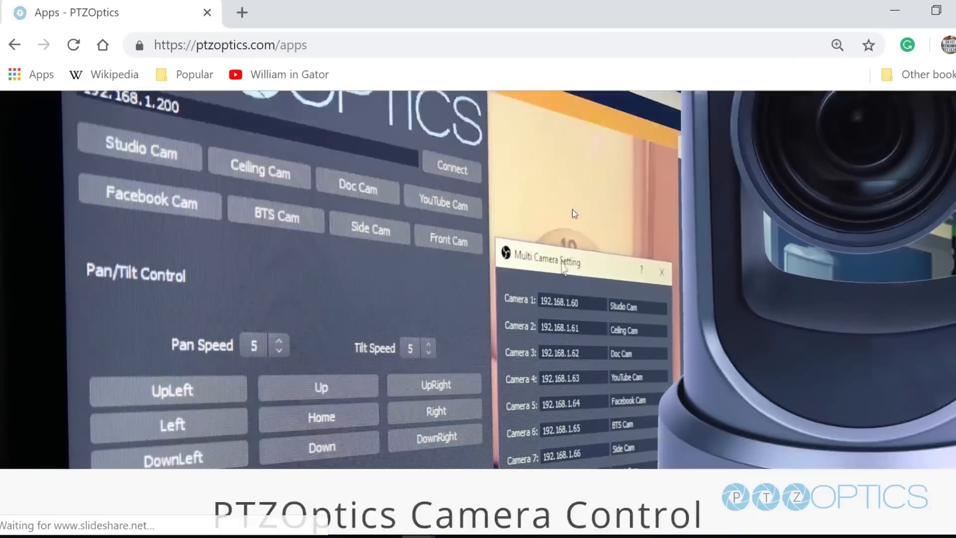
Scroll past the feature suggestion form on ptzoptics.com/apps and download the Control Panel app.
scroll("down", 3)
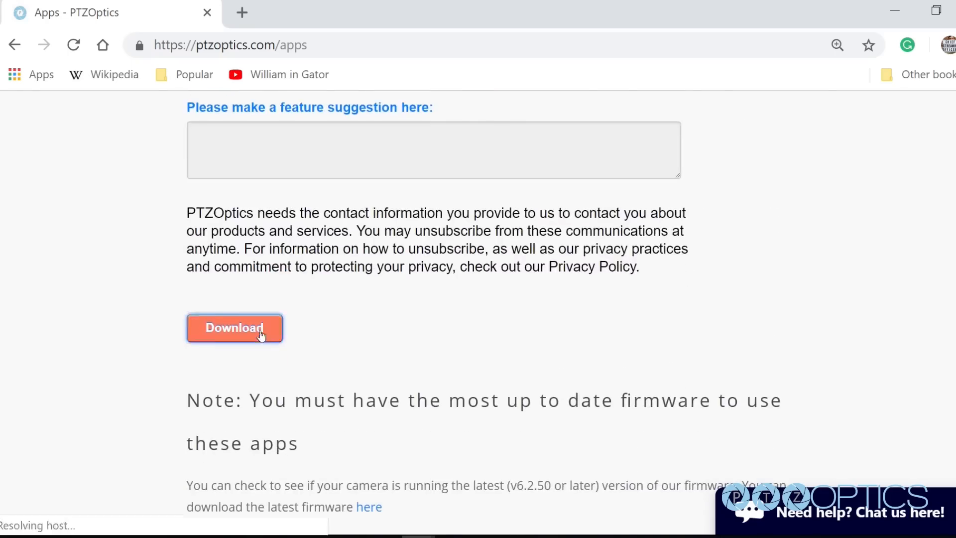
left_click(234, 328)
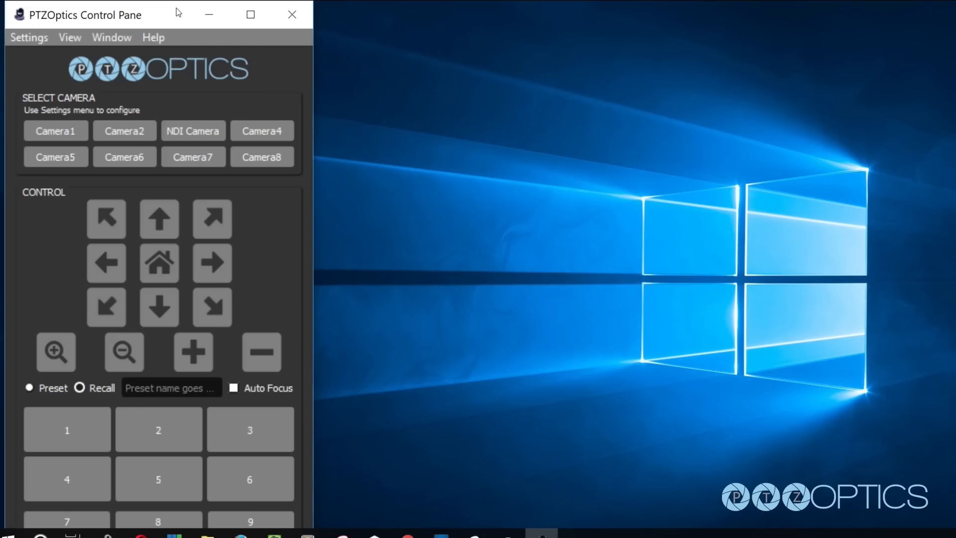
Confirm the Multi Cameras Setting address list and select Camera1.
left_click(29, 38)
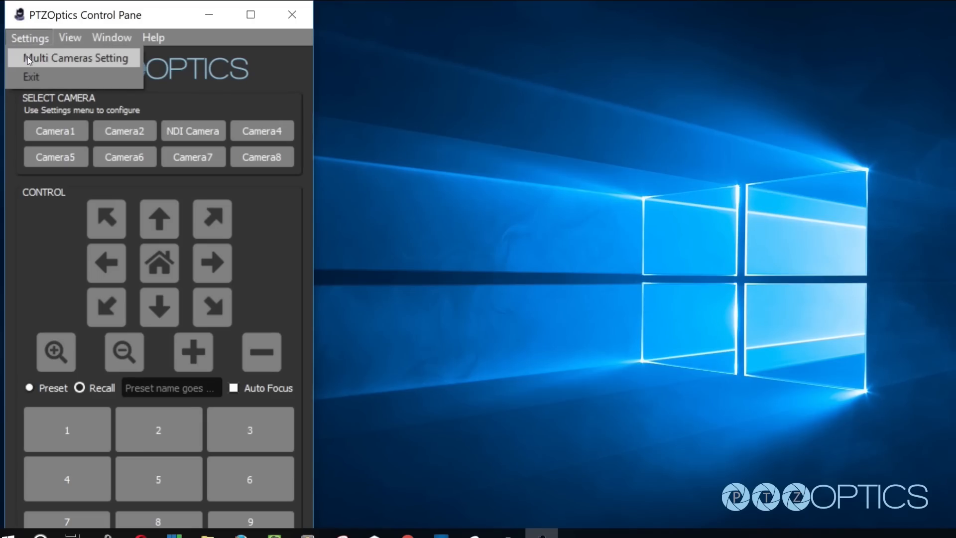
left_click(74, 57)
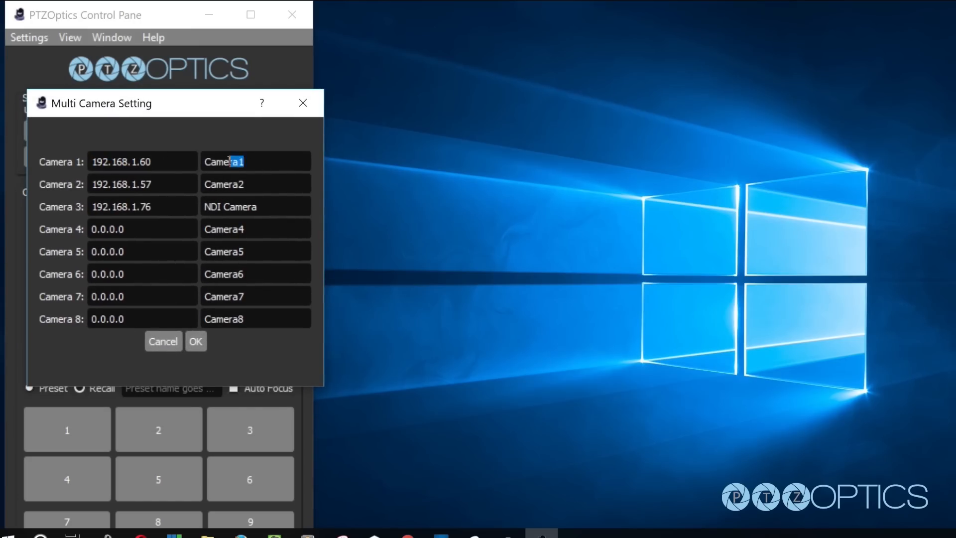
left_click(195, 340)
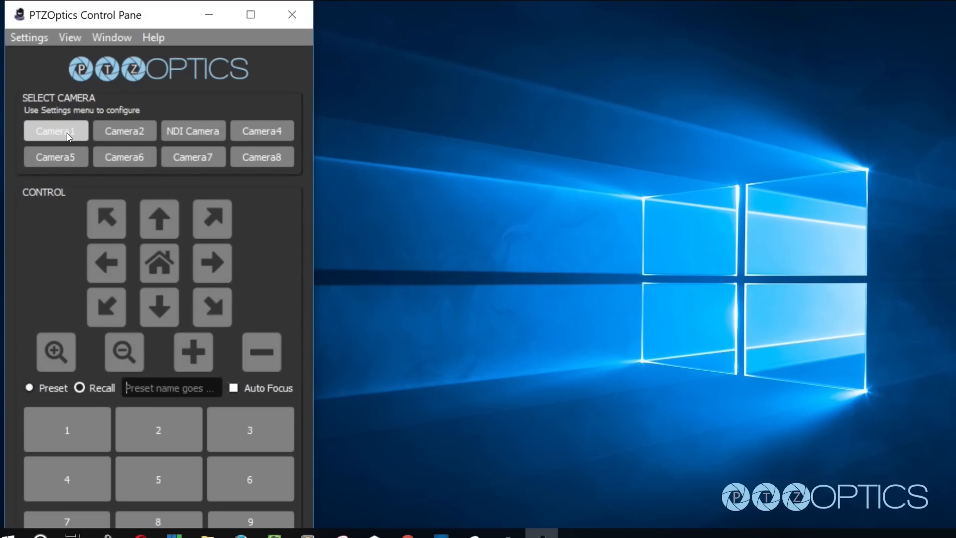
left_click(70, 38)
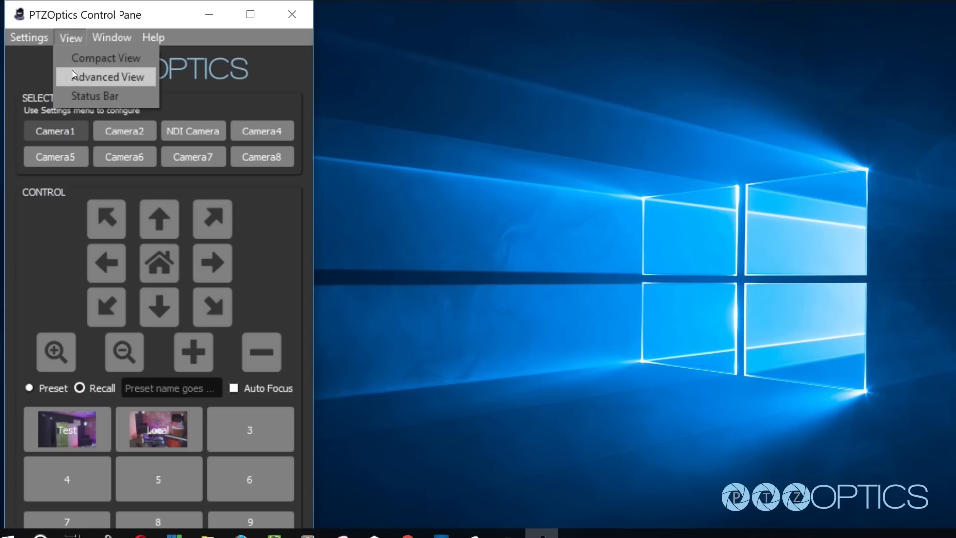
Switch to Advanced View, set shutter speed to 1/90, and show the Preview Window.
left_click(104, 77)
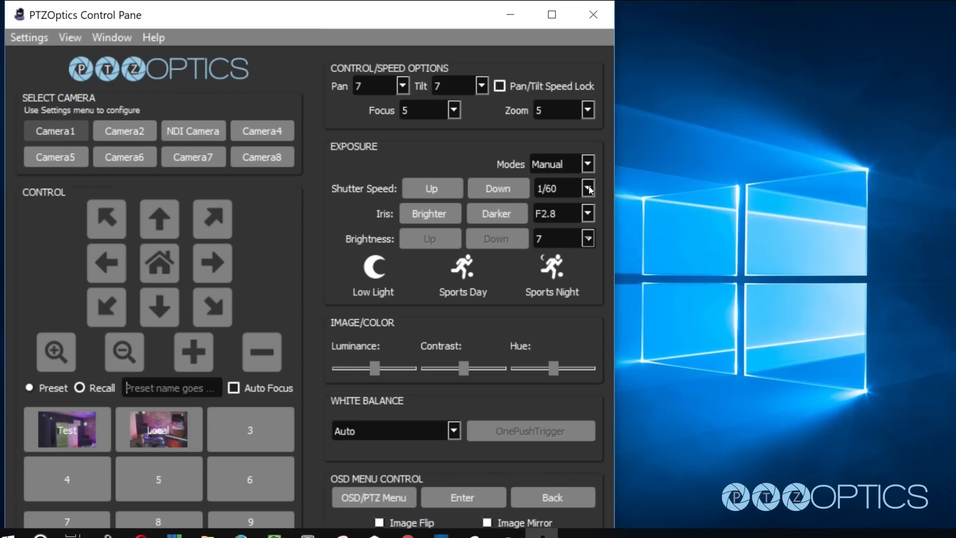
left_click(587, 188)
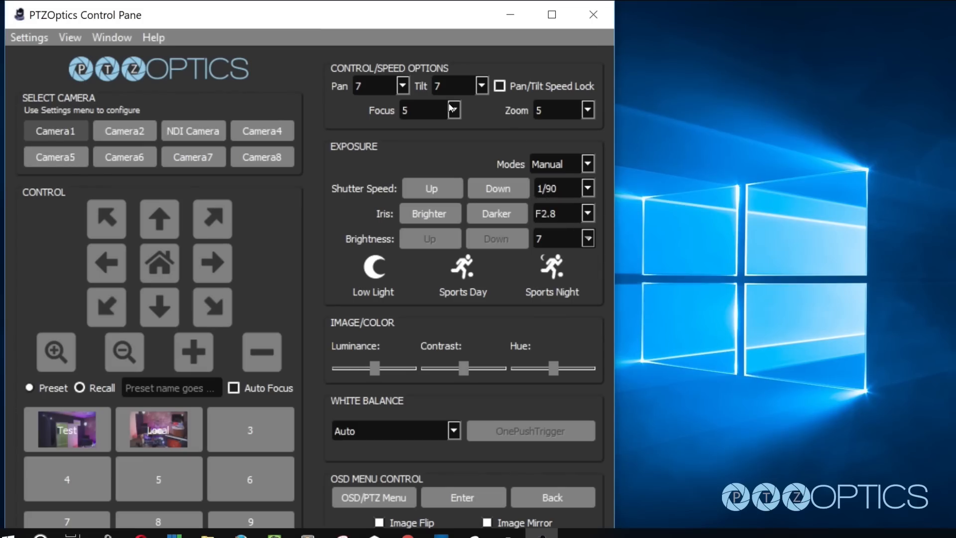
left_click(111, 37)
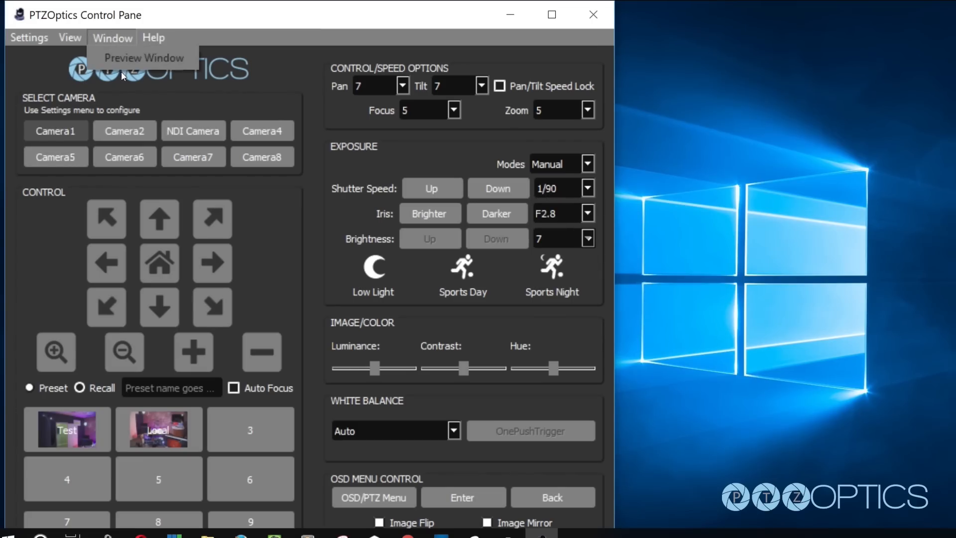
left_click(144, 57)
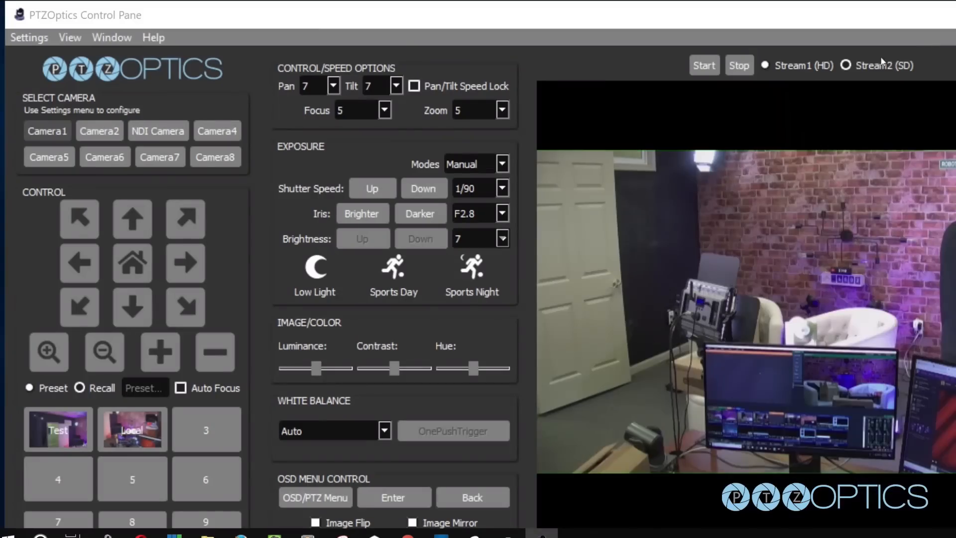
Tilt, pan and zoom toward the door, then save the shot as preset 3 named 'door'.
left_click(133, 218)
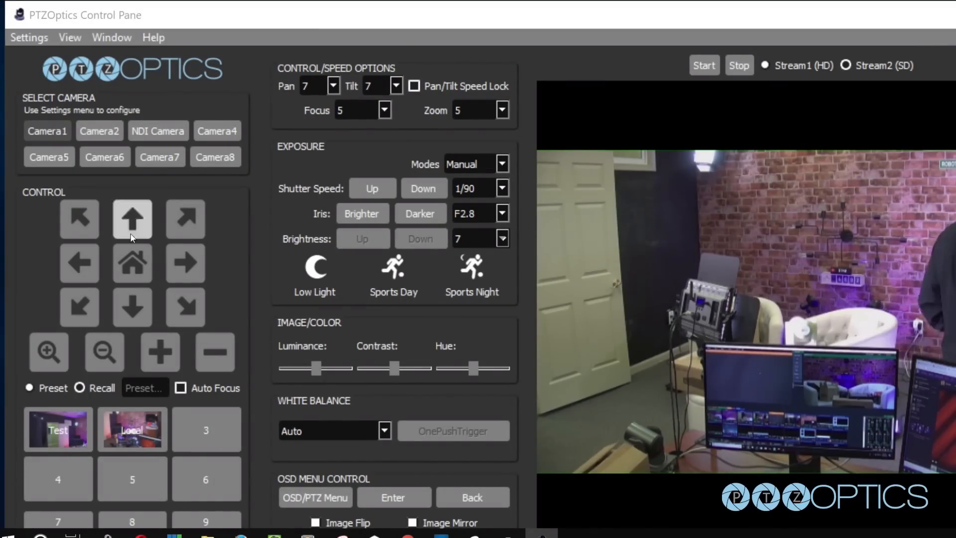
left_click(185, 263)
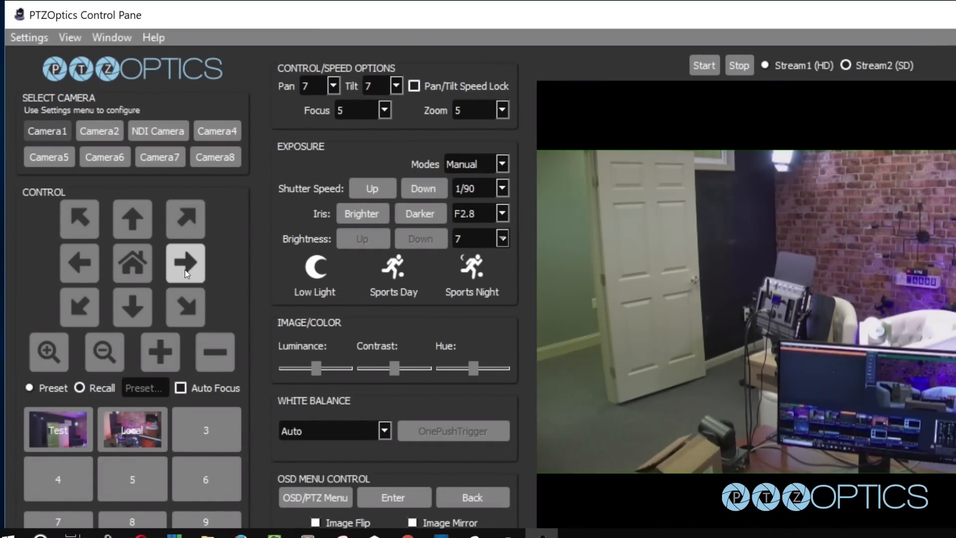
left_click(185, 263)
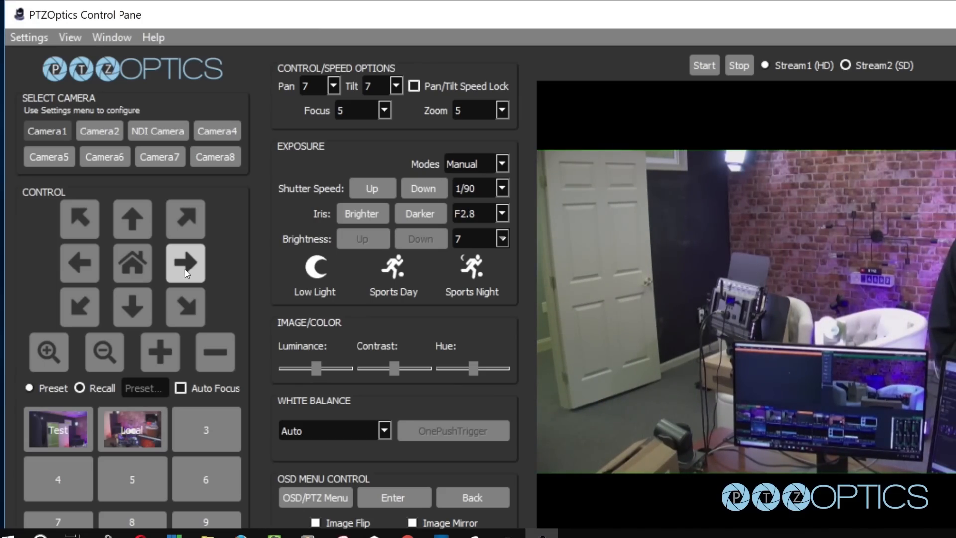
left_click(29, 388)
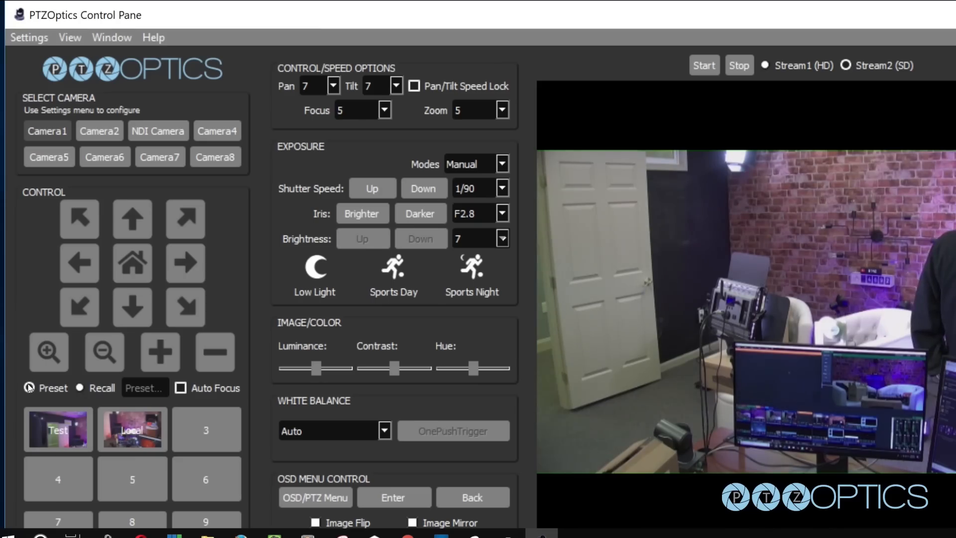
left_click(79, 263)
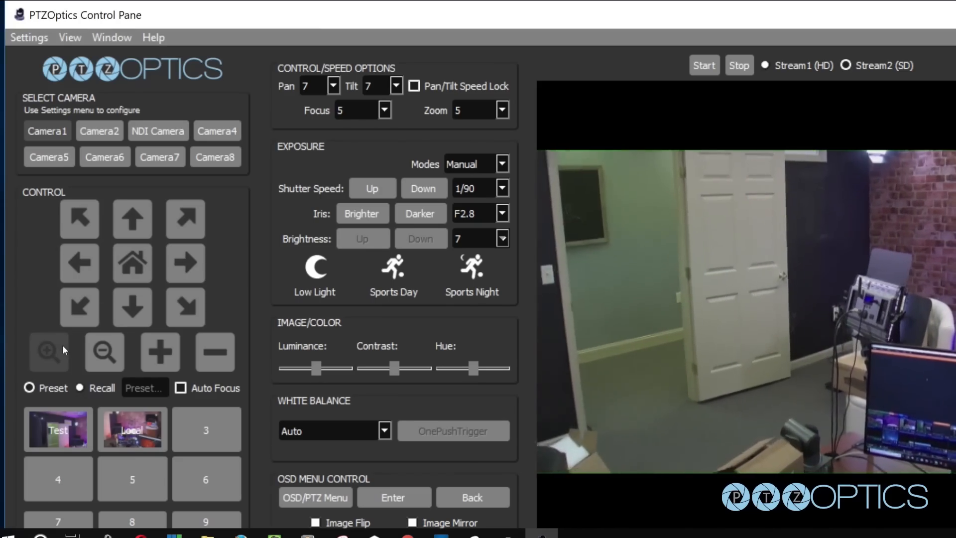
left_click(48, 352)
type("door")
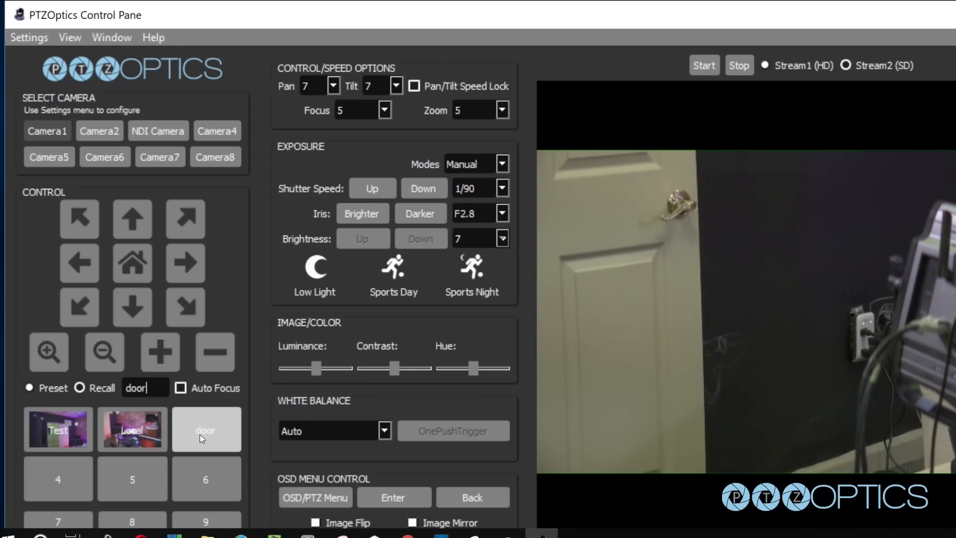
left_click(206, 428)
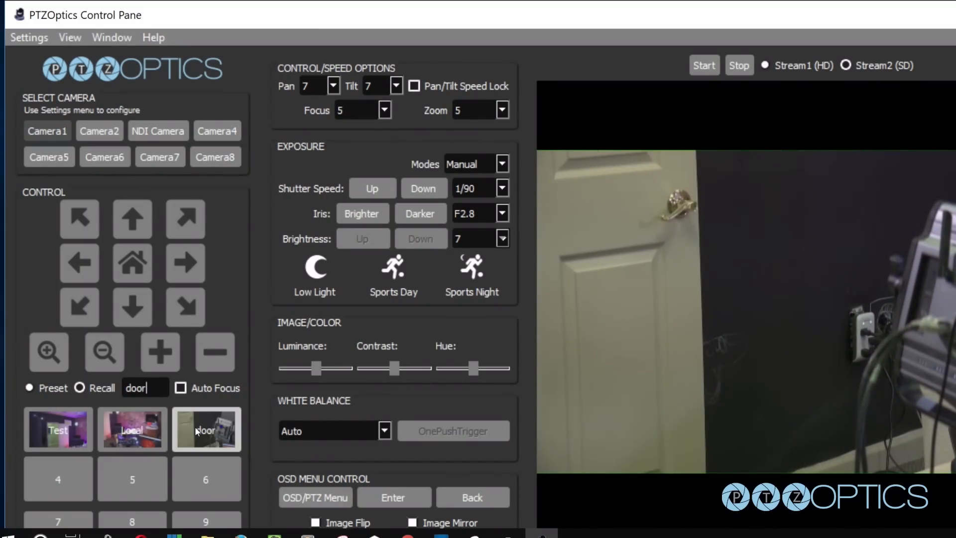
left_click(80, 387)
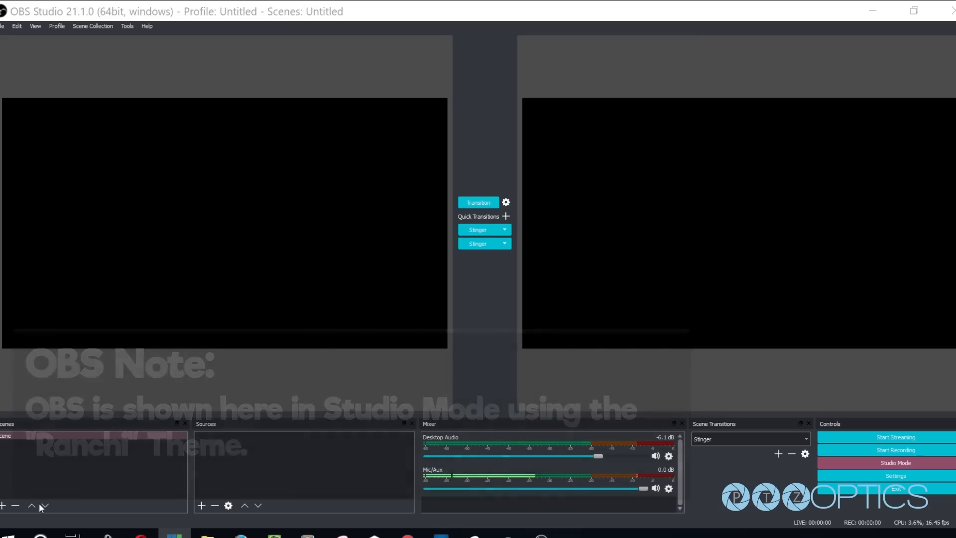
Add a scene named 'New Scene' in OBS.
left_click(2, 505)
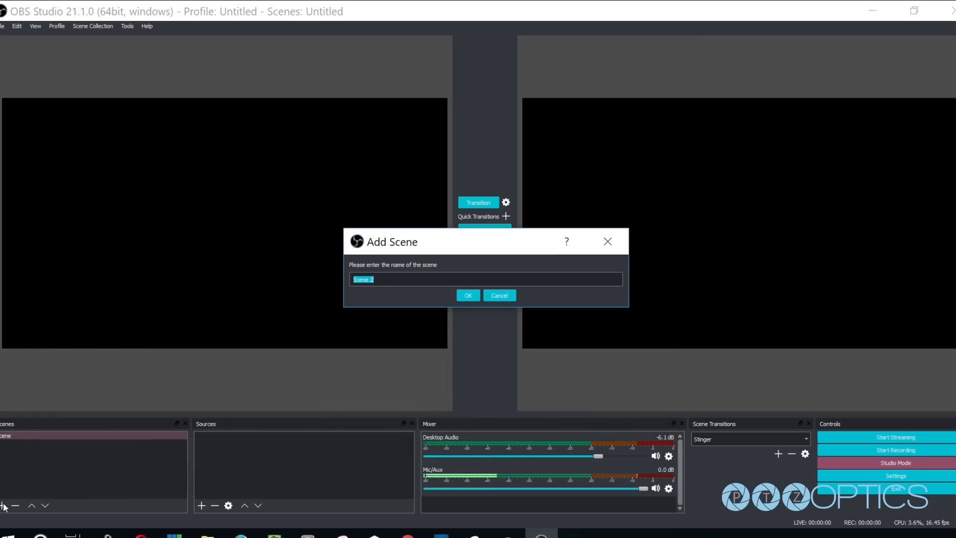
type("New")
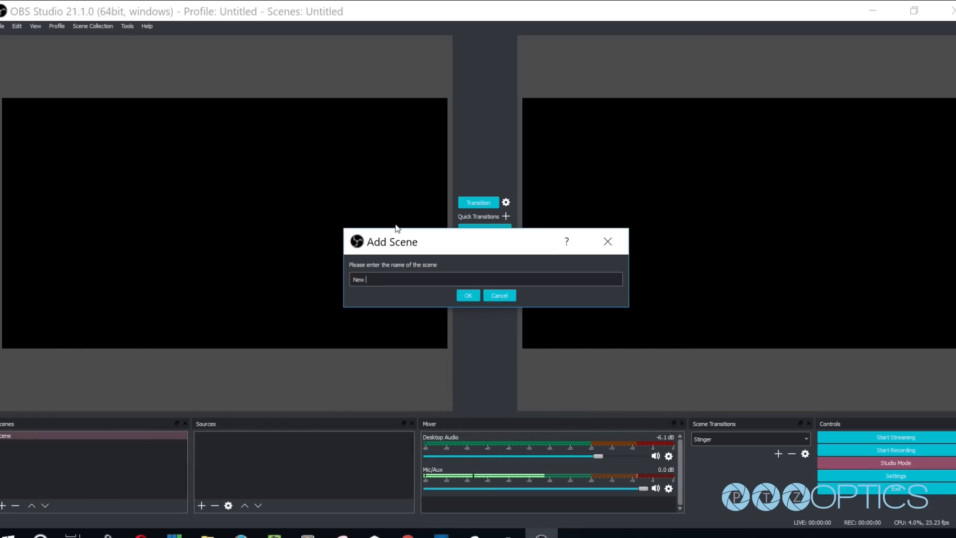
left_click(467, 295)
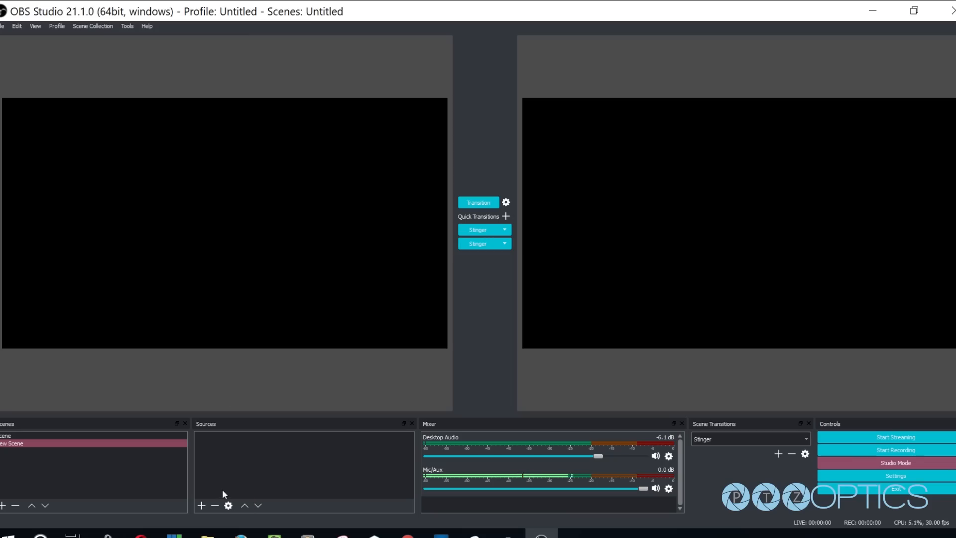
Add a Media Source named 'RTSP Stream Camera 1'.
left_click(201, 505)
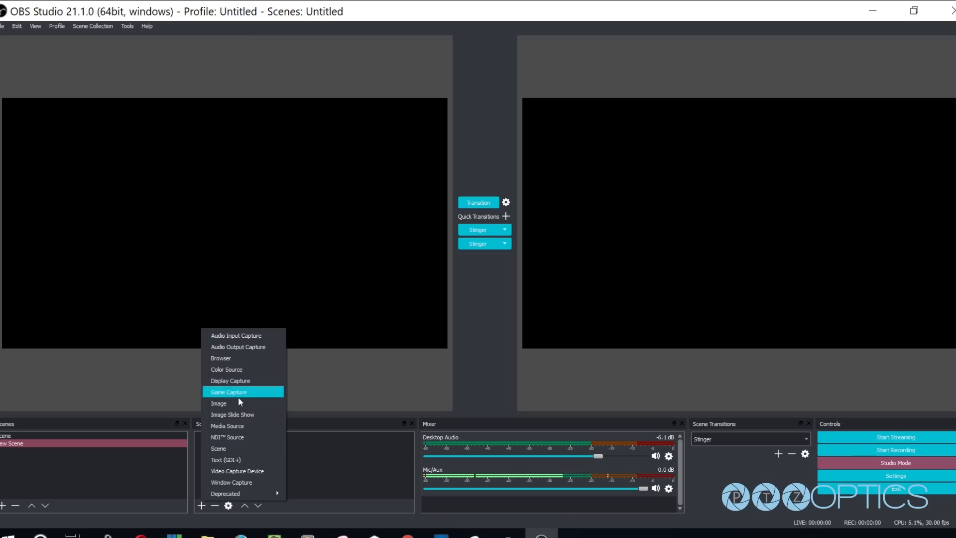
left_click(227, 426)
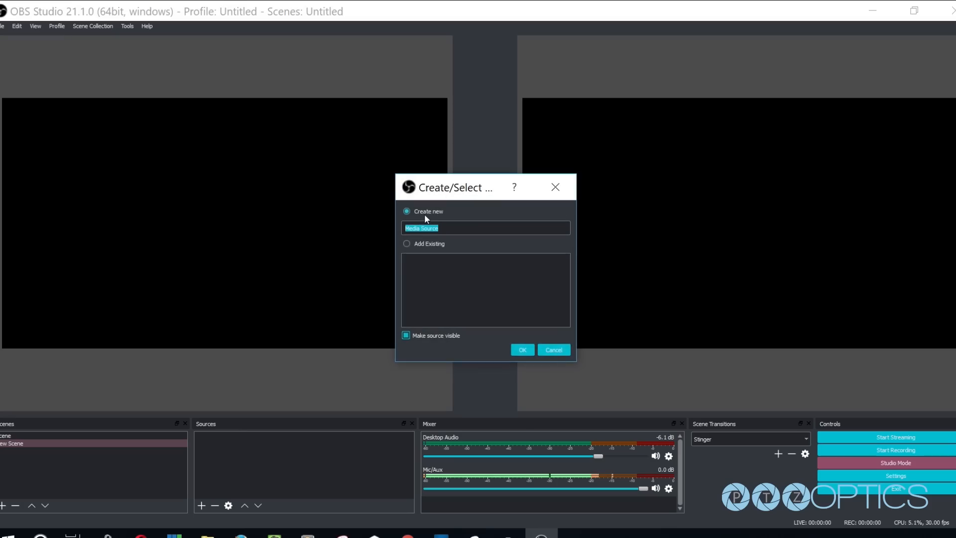
type("RTSP ST")
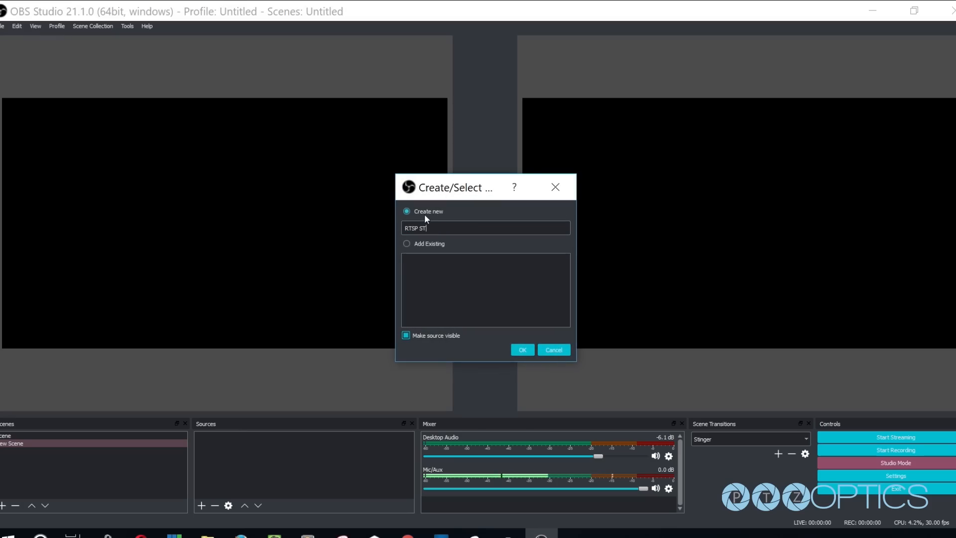
key("BackSpace")
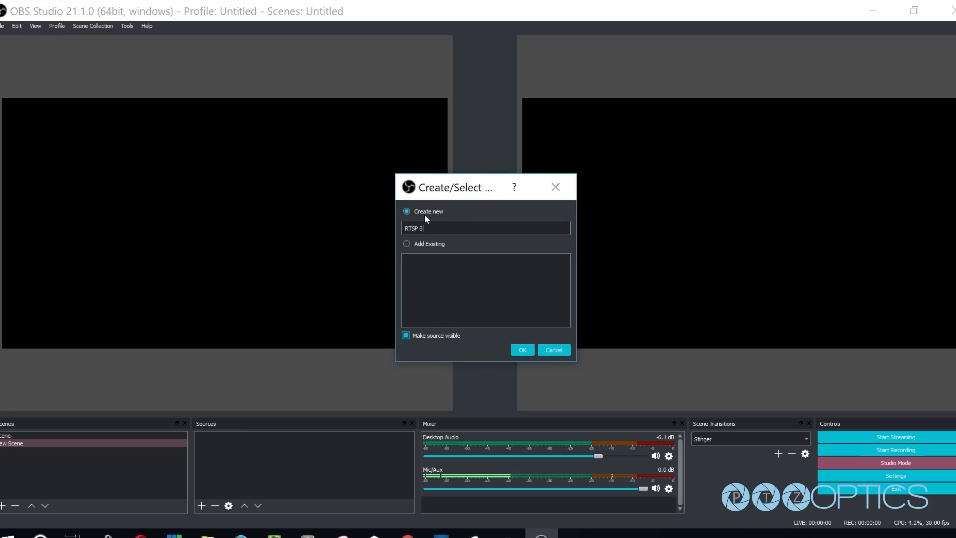
left_click(521, 350)
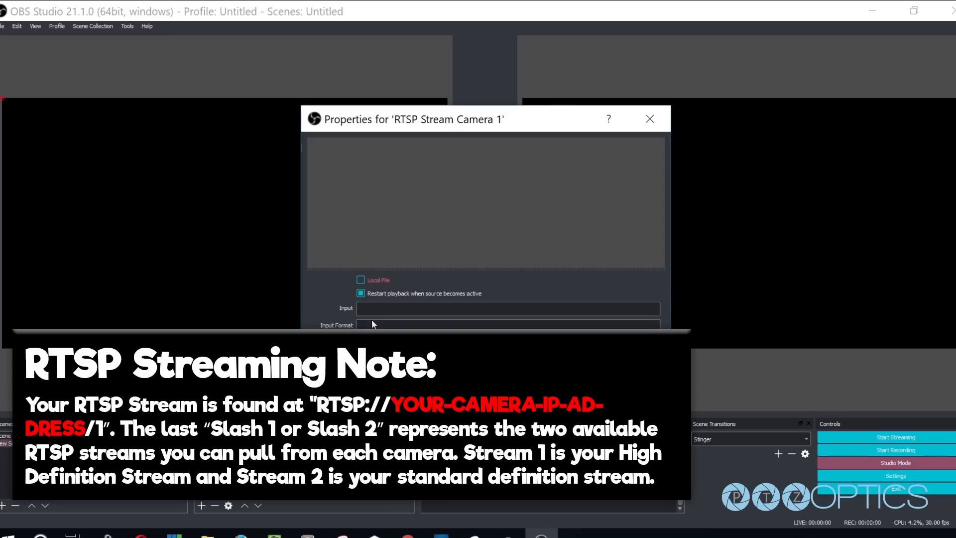
Enter the camera stream address rtsp://192.168.1.60/1 as the media source input.
left_click(508, 309)
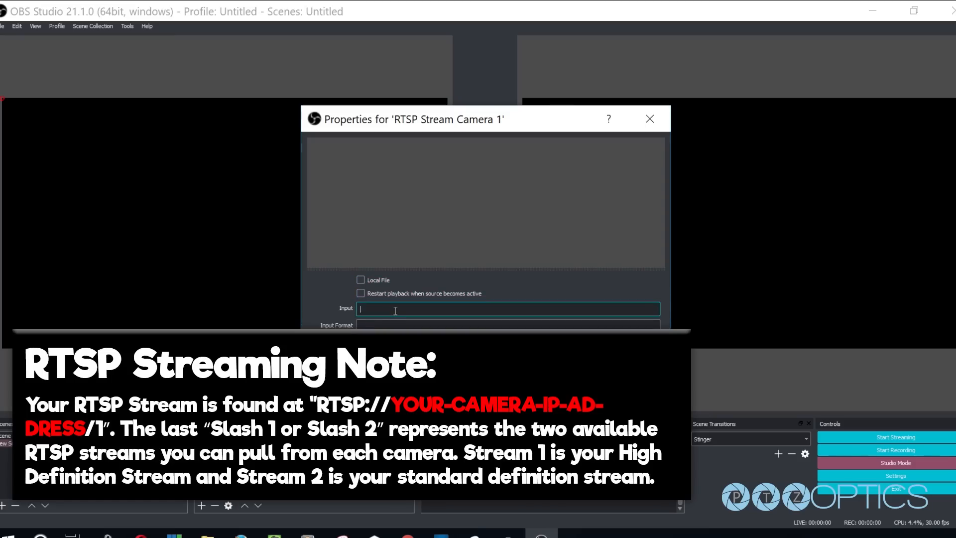
type("rtsp")
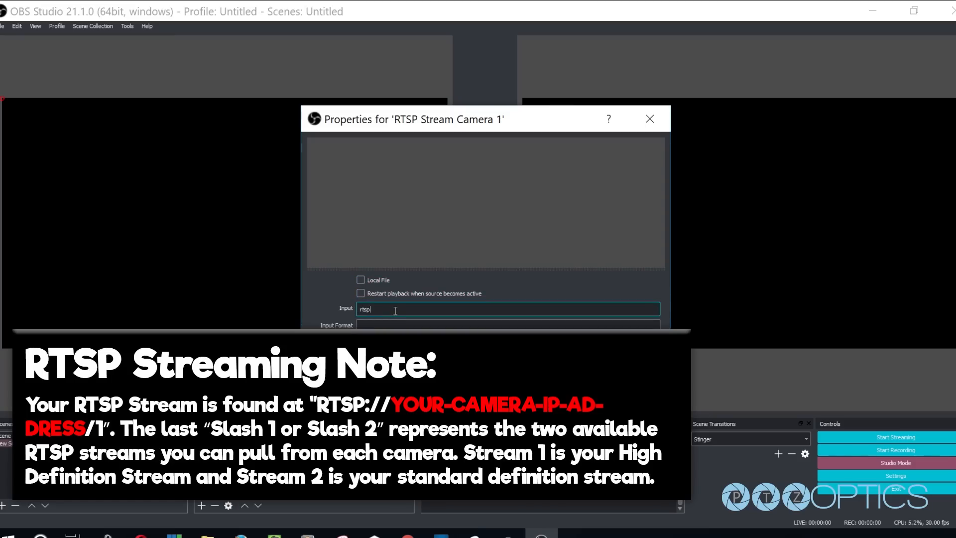
type("://192.168")
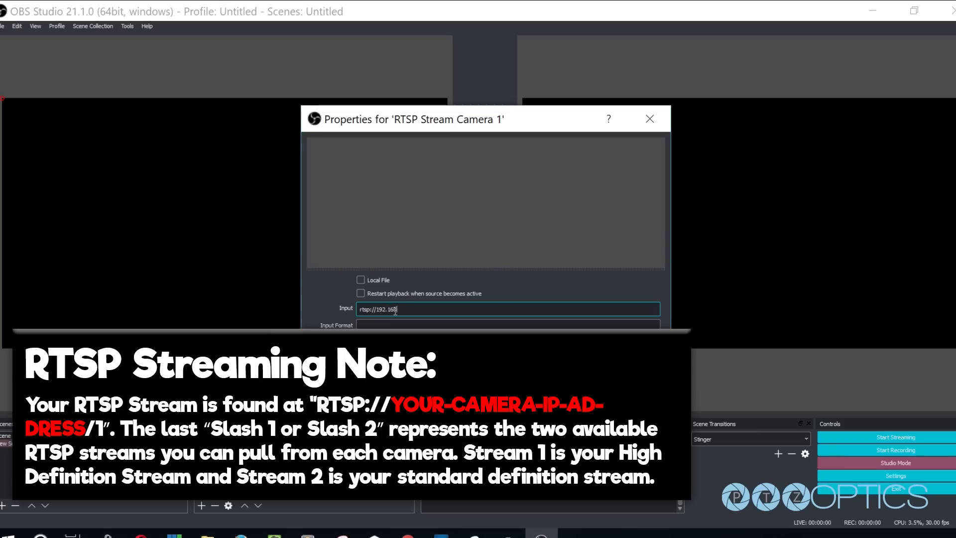
type(".1.")
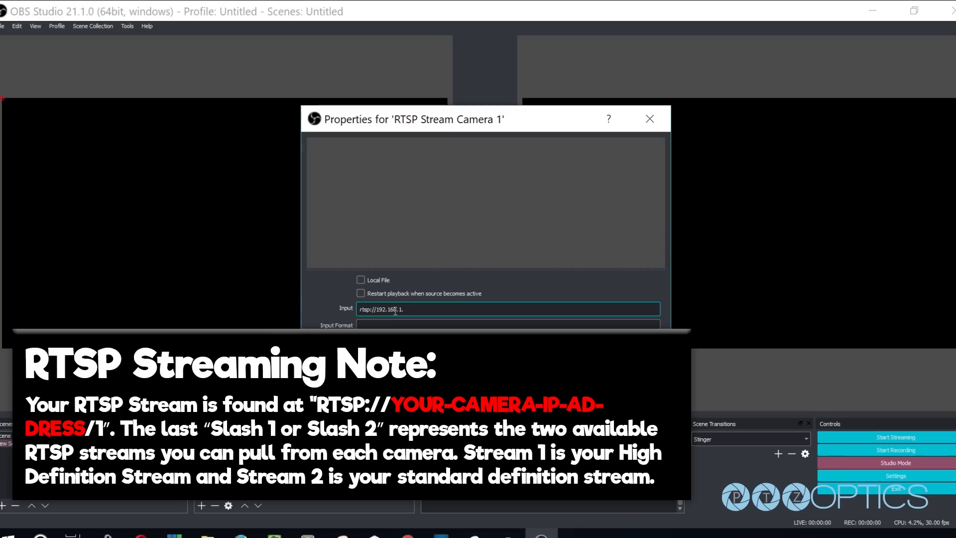
type("60/1")
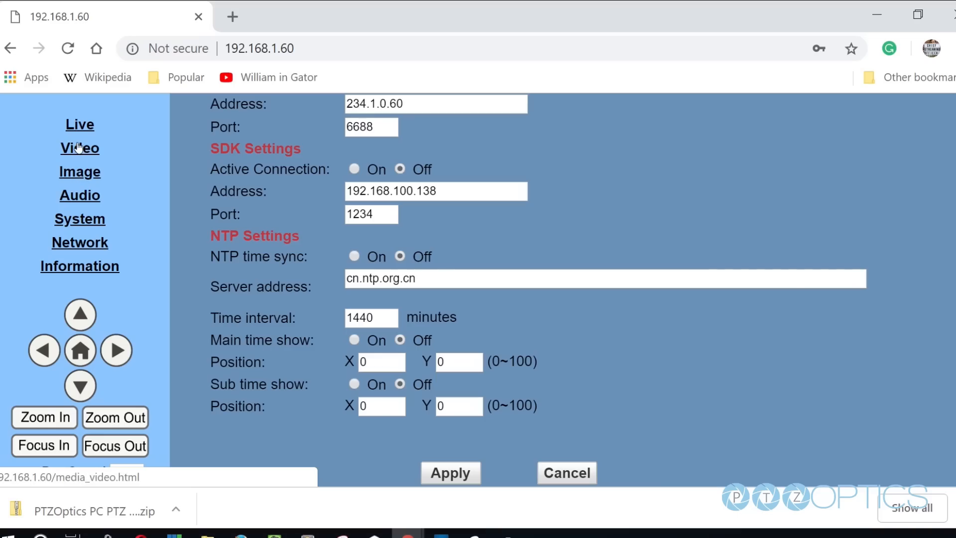
Open the Video page and scroll through first-stream (1080p, 60fps, H.264) and second-stream settings.
left_click(79, 148)
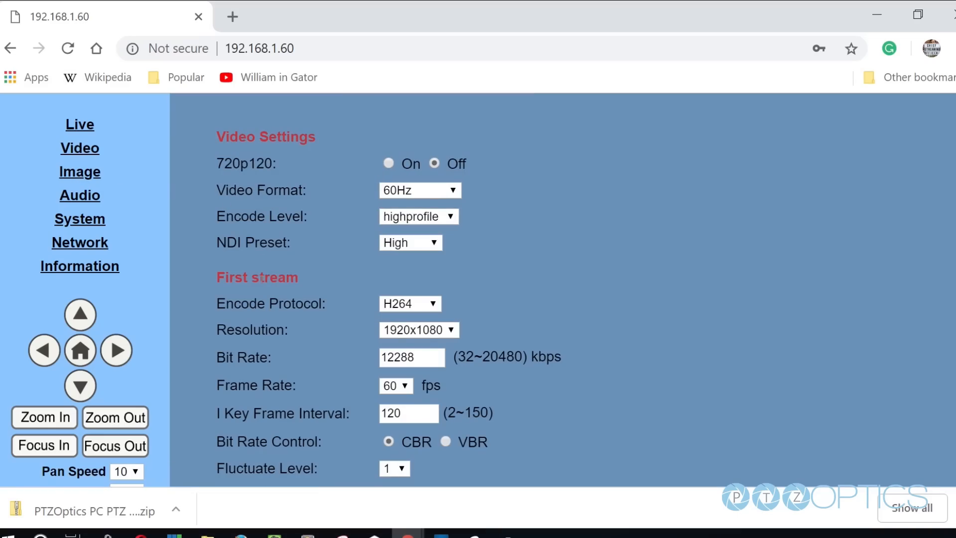
scroll("down", 3)
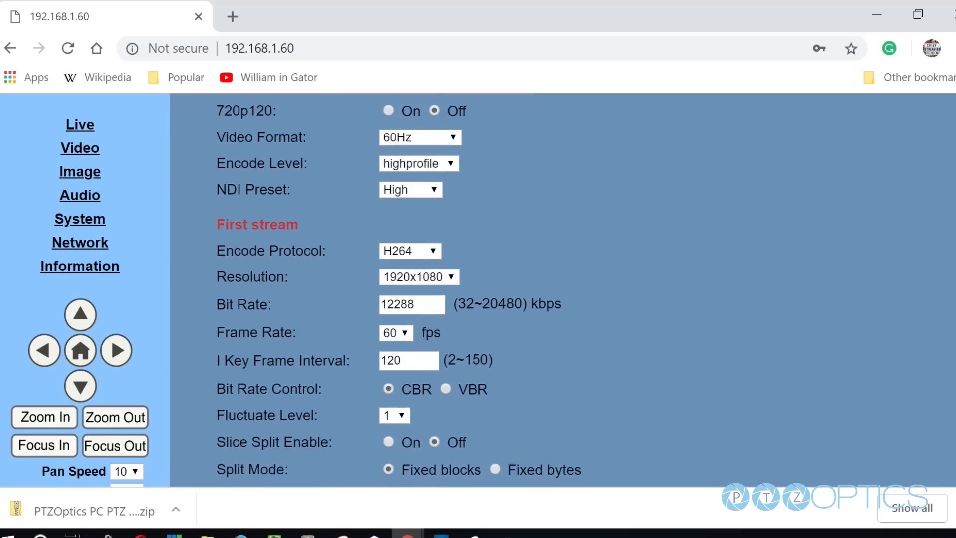
scroll("down", 3)
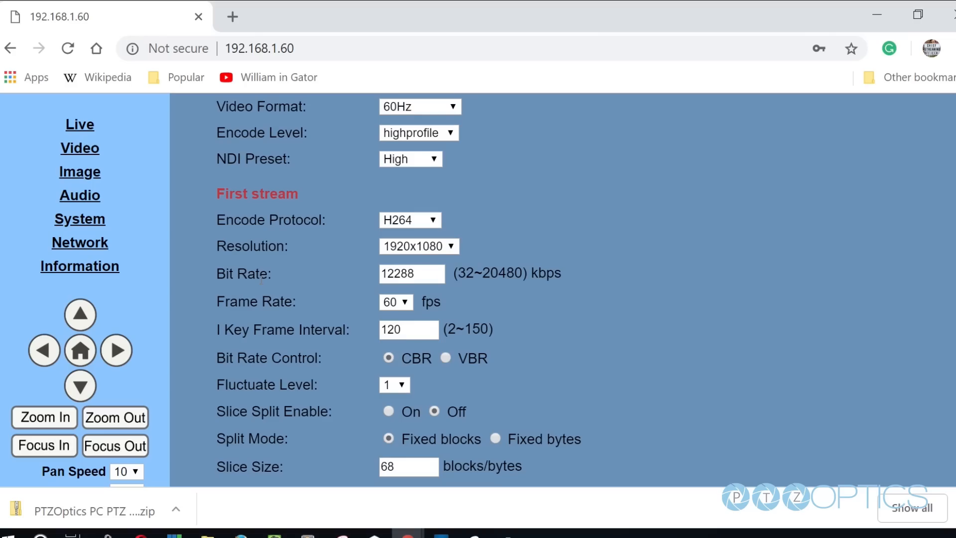
scroll("down", 3)
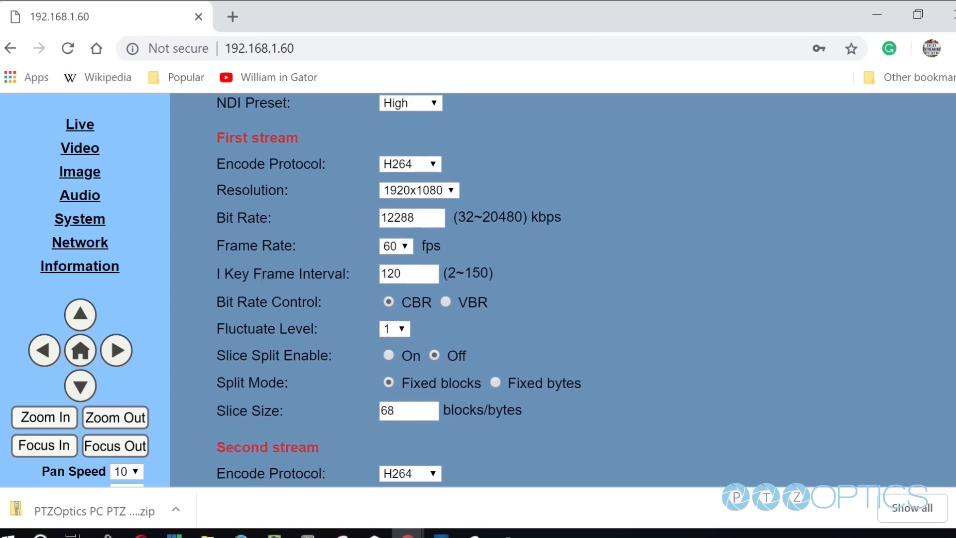
scroll("down", 3)
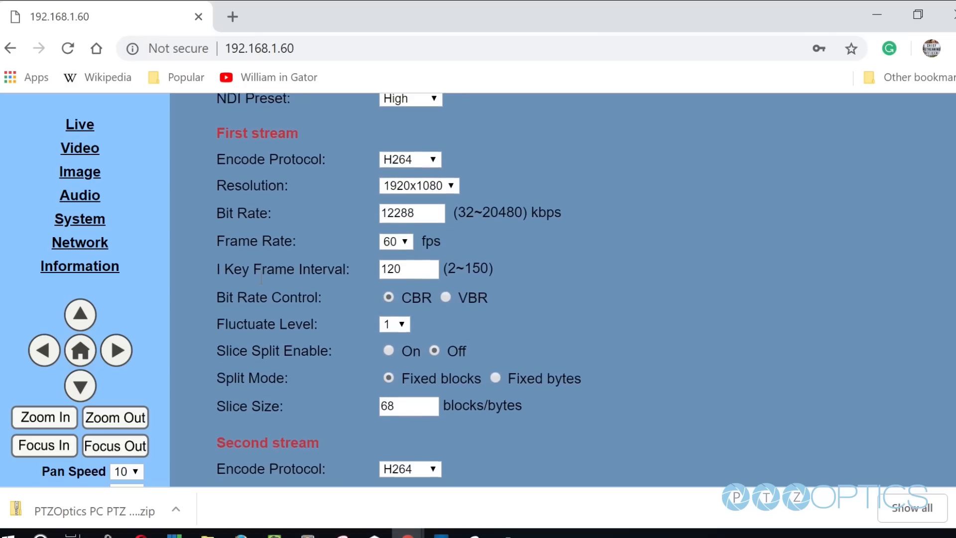
scroll("down", 3)
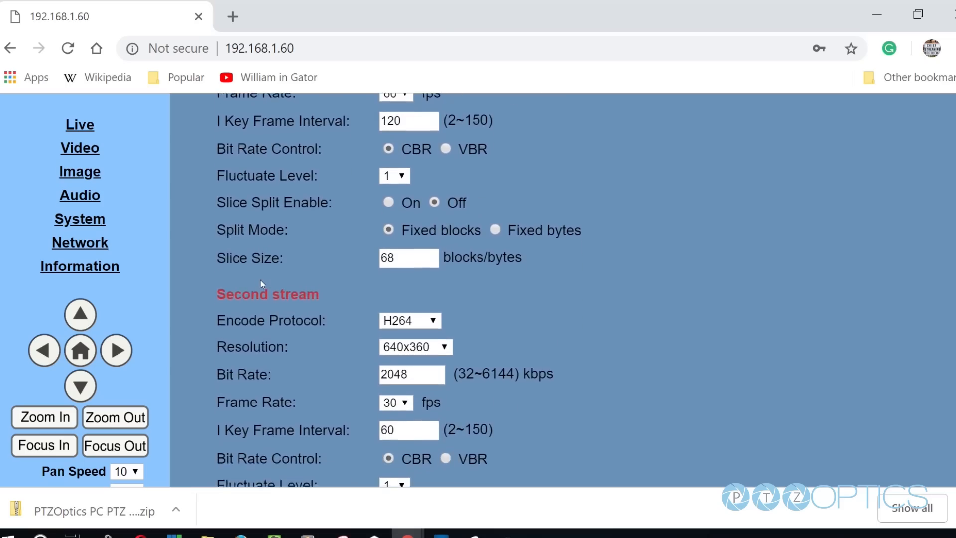
scroll("down", 3)
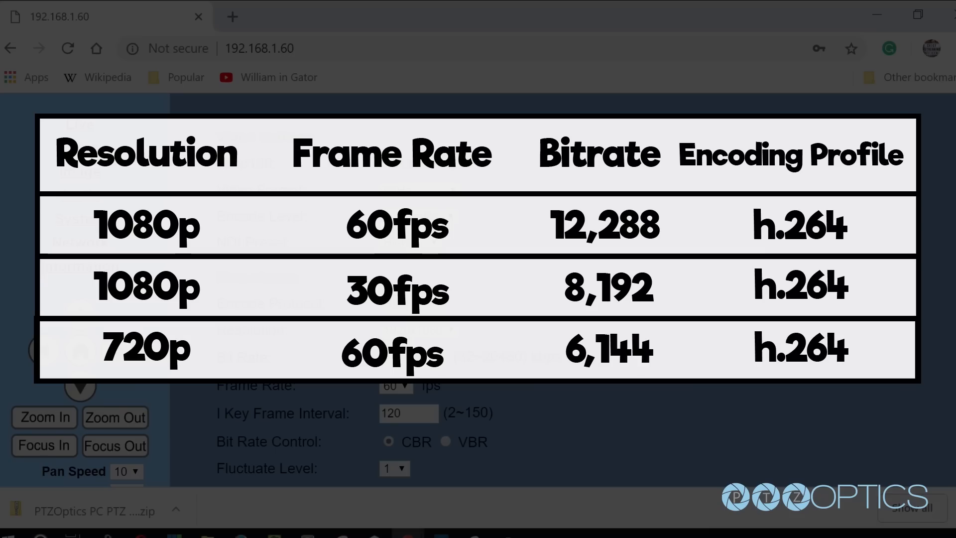
scroll("down", 3)
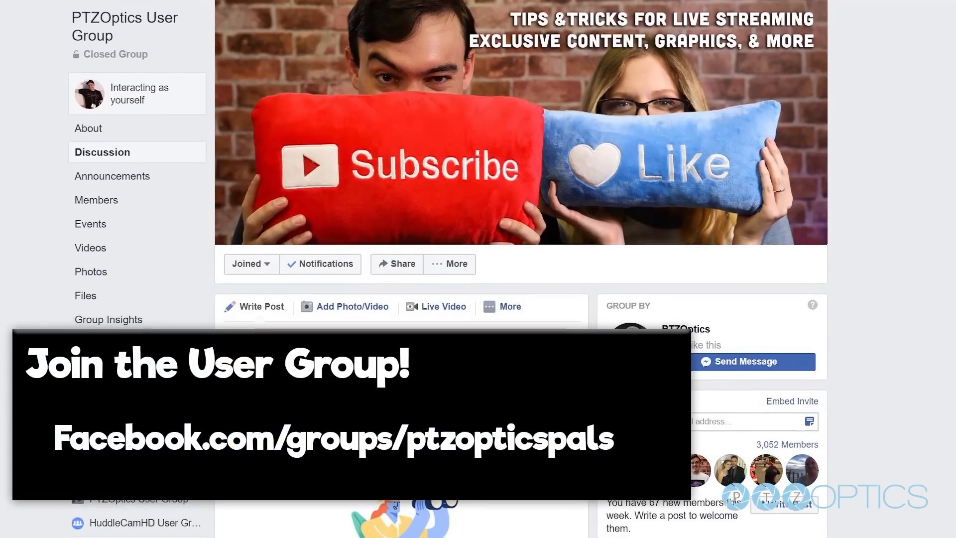
scroll("down", 3)
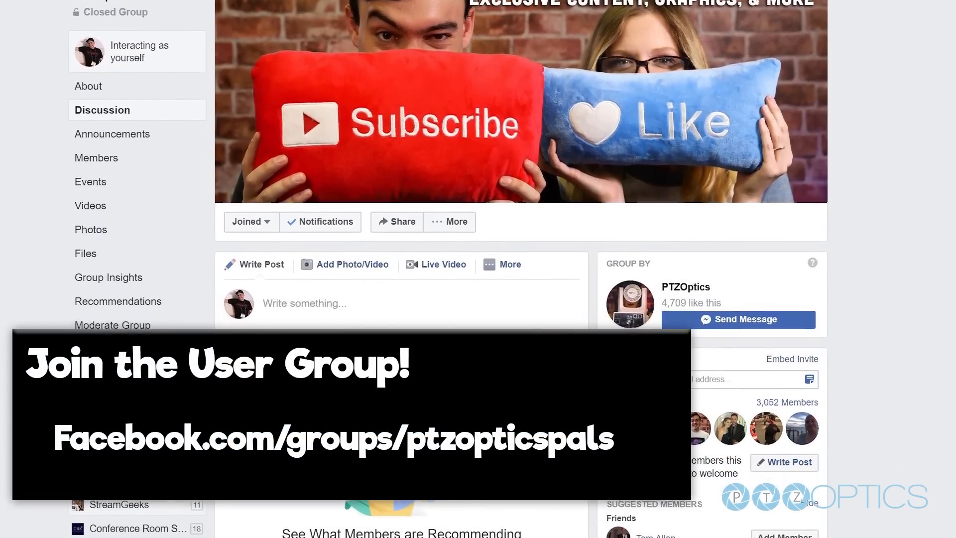
scroll("down", 3)
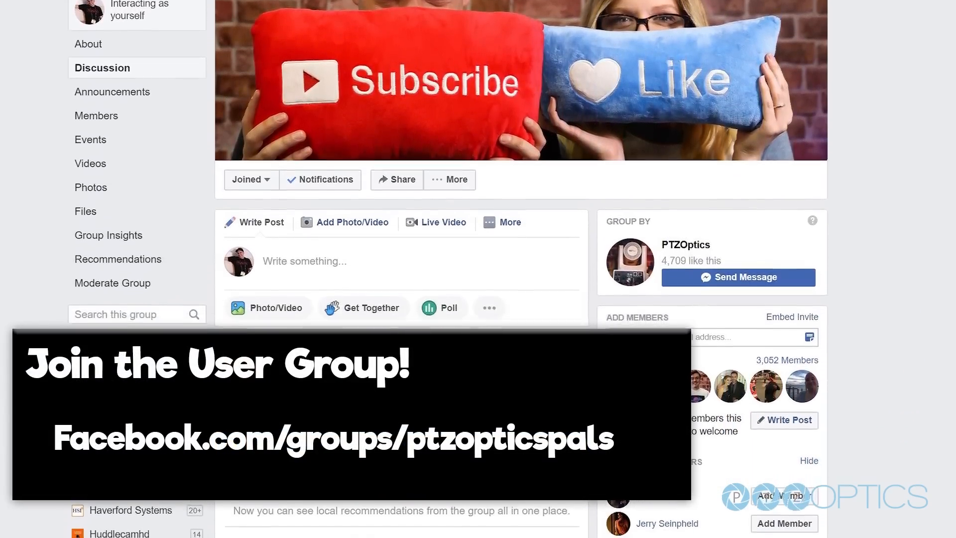
scroll("down", 3)
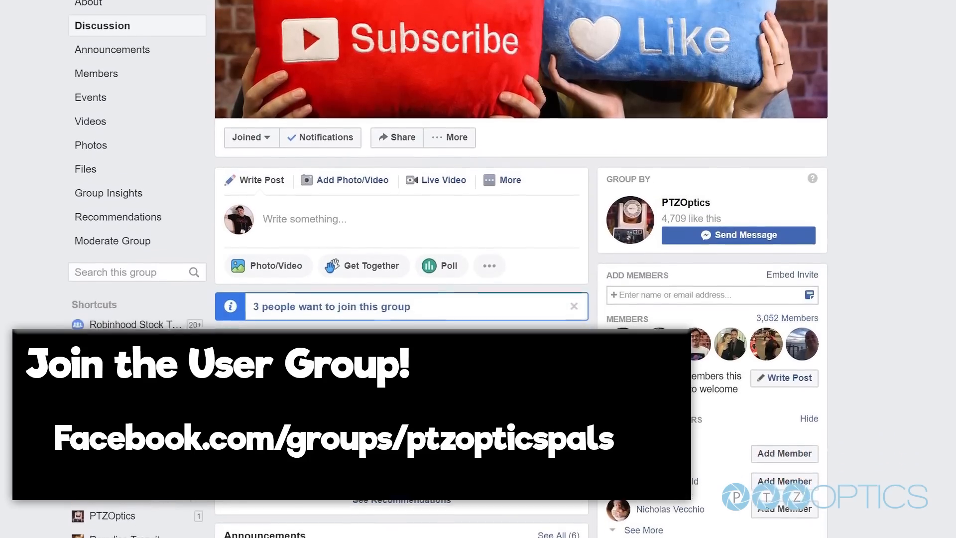